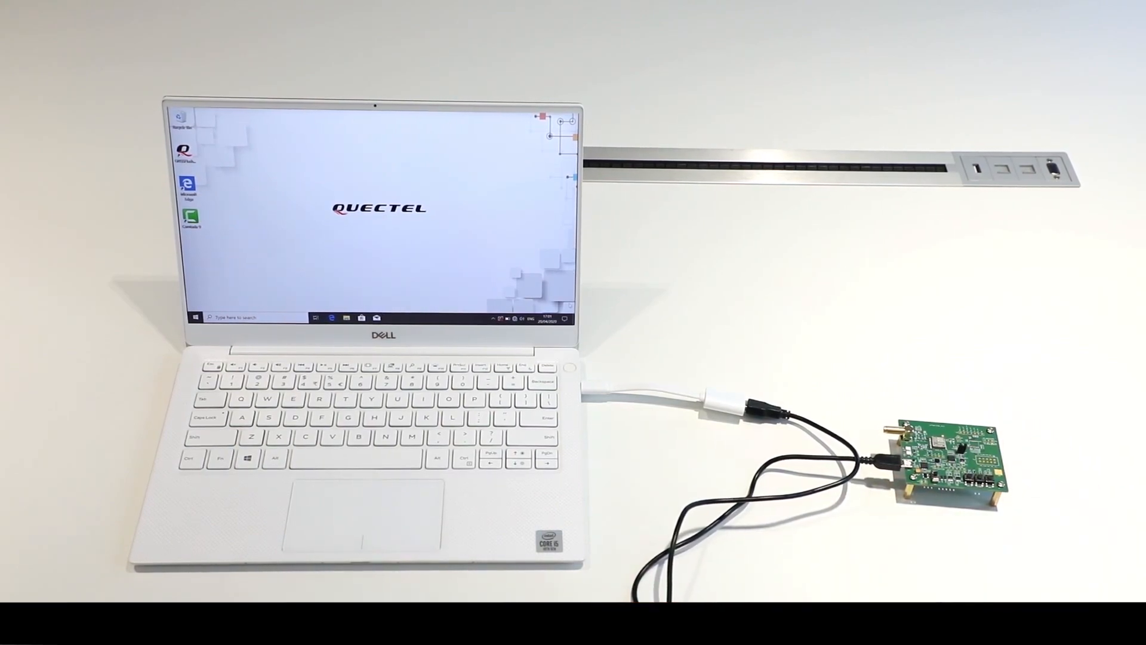
- Launch GNSSFlashTool from the desktop, maximize its window and reach the Tool menu
double_click(34, 128)
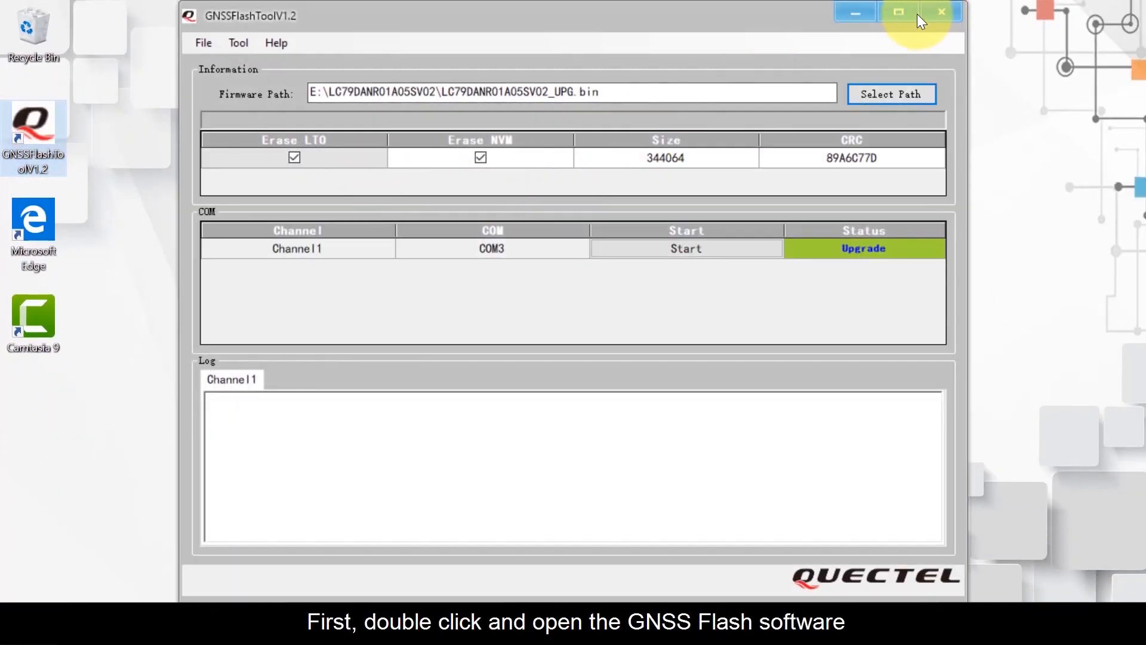
left_click(898, 12)
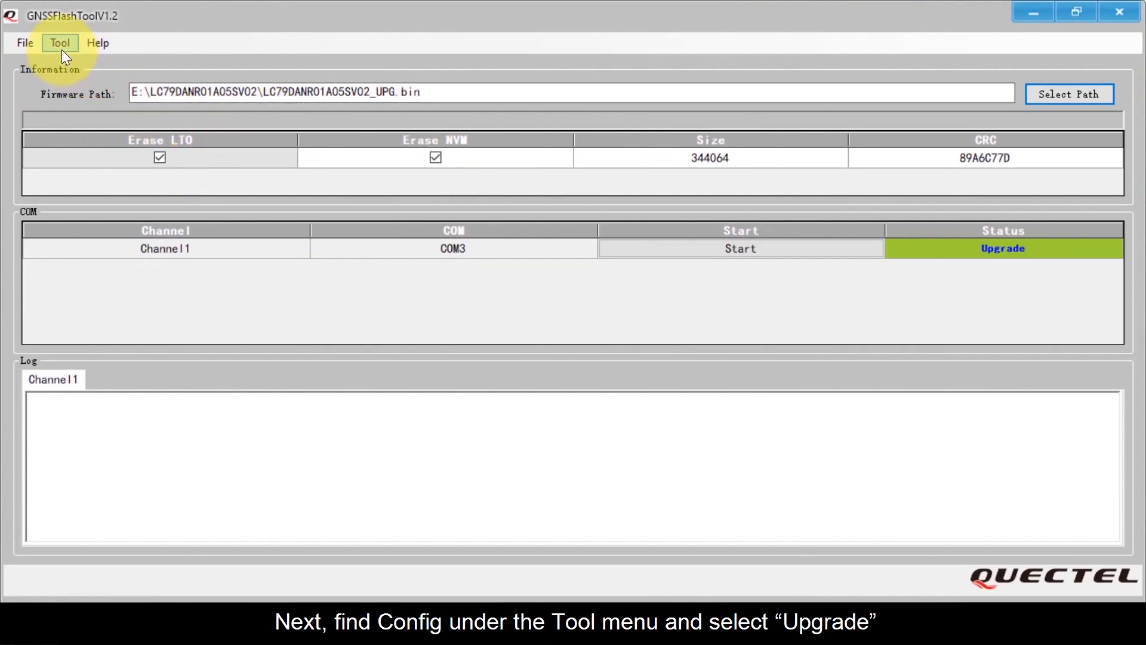
left_click(59, 43)
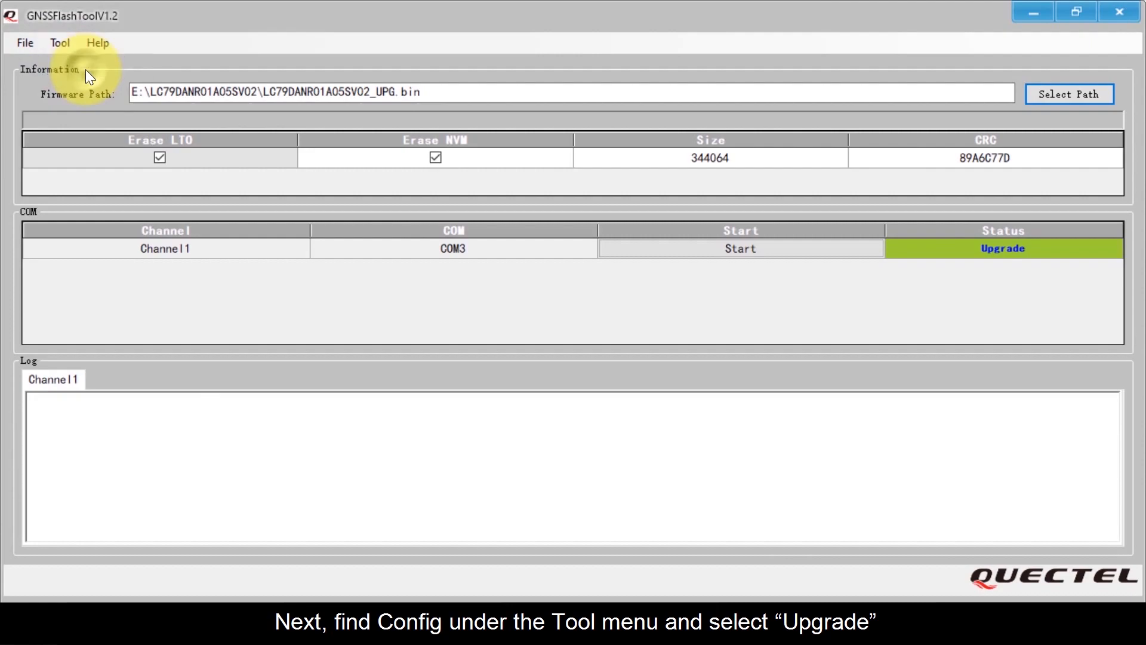
- In Tool > Config choose Upgrade mode, NMEA baud 115200, baud 921600, Channel1 on COM3
left_click(59, 43)
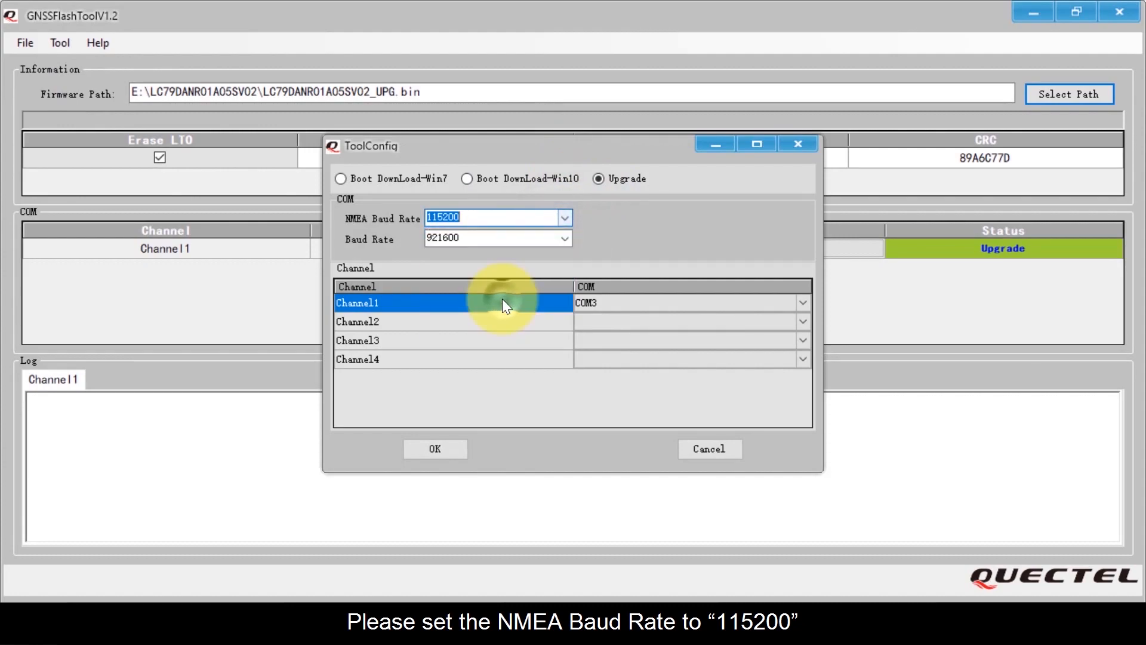
left_click(563, 239)
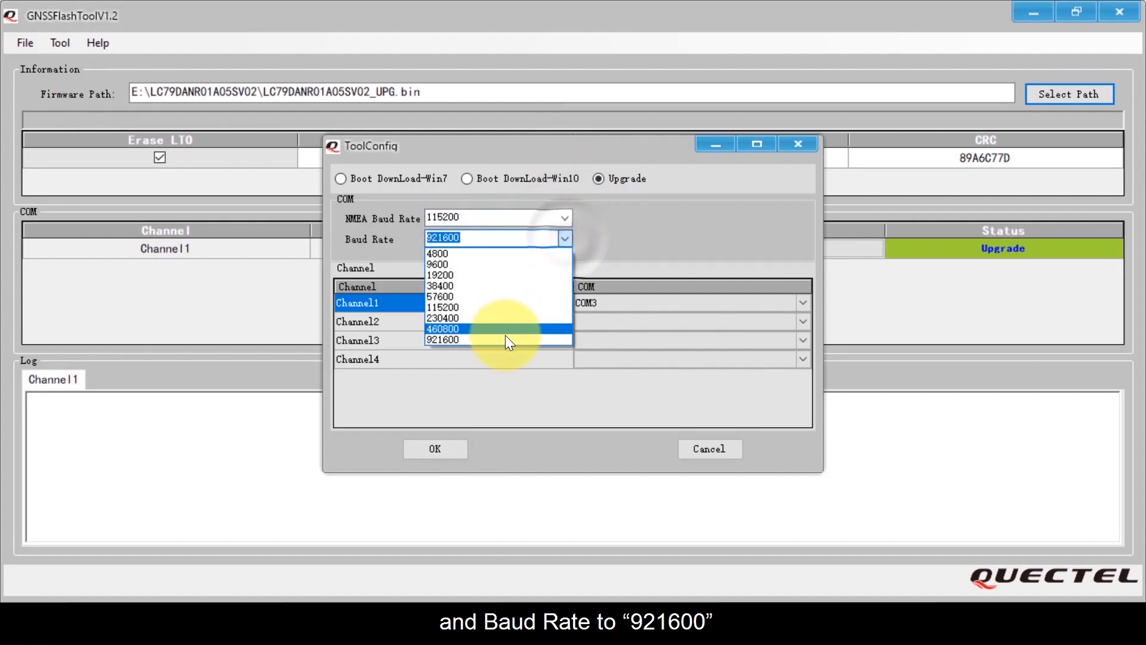
left_click(443, 339)
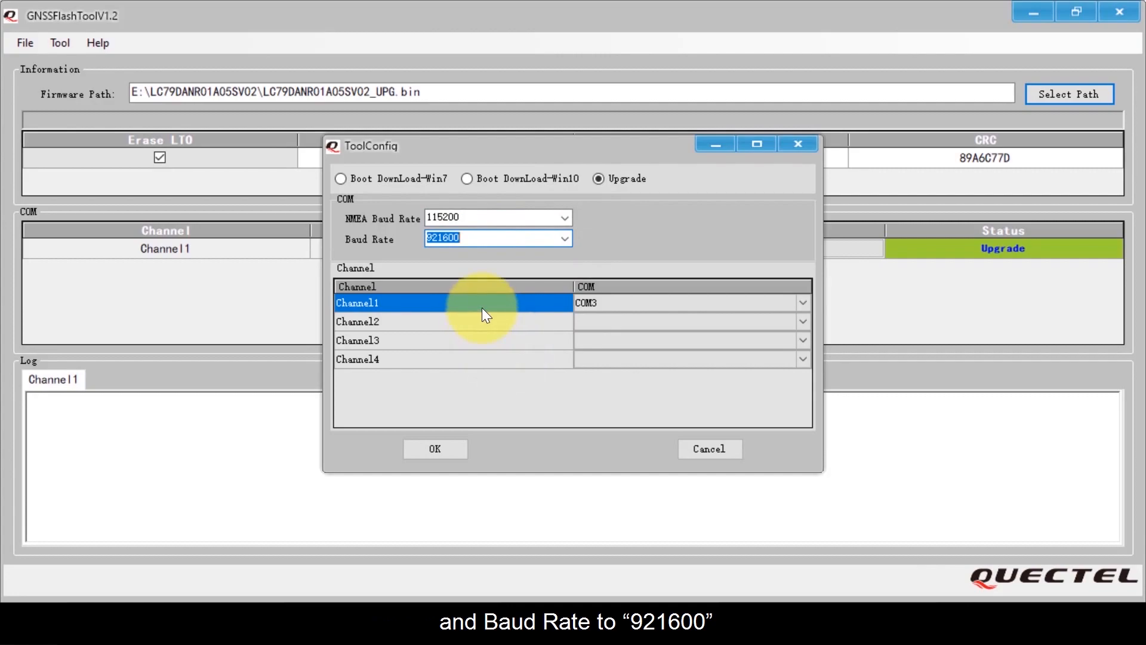
left_click(802, 302)
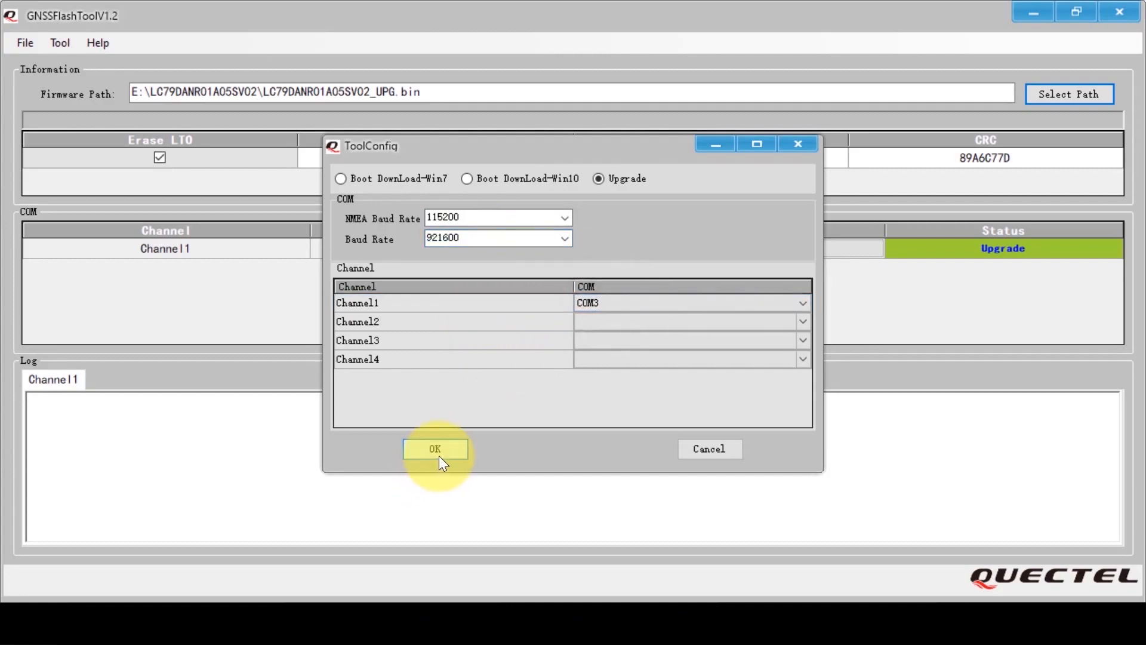
- Confirm the configuration and select LC79DANR01A05SV02_UPG.bin as the firmware path
left_click(434, 448)
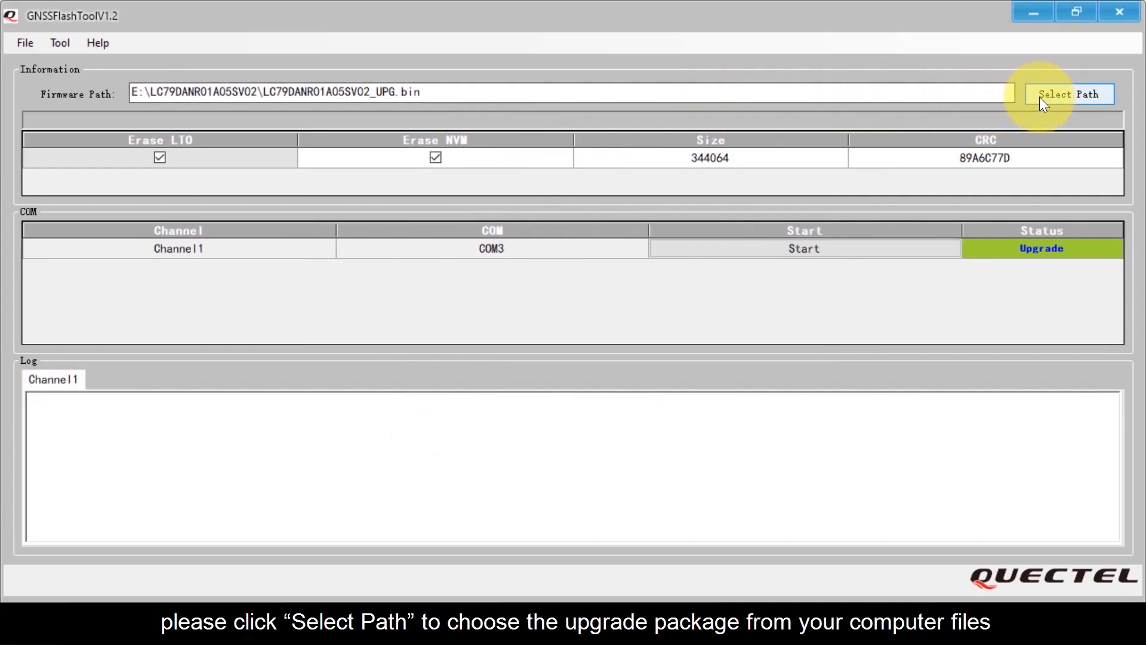
mouse_move(1053, 103)
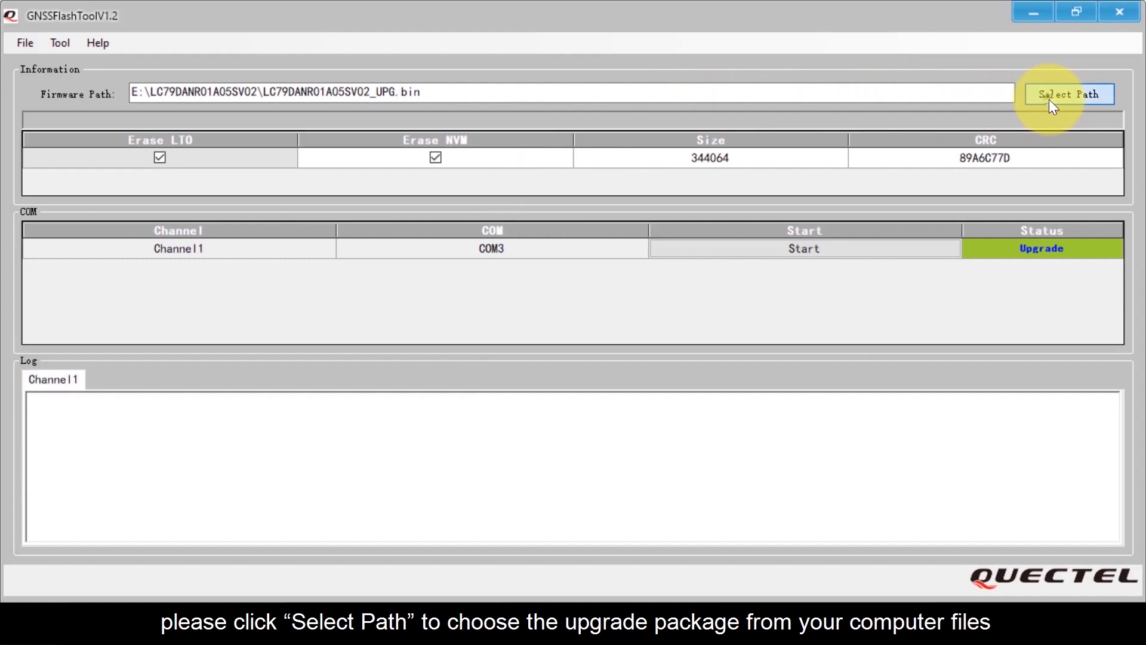
left_click(1068, 93)
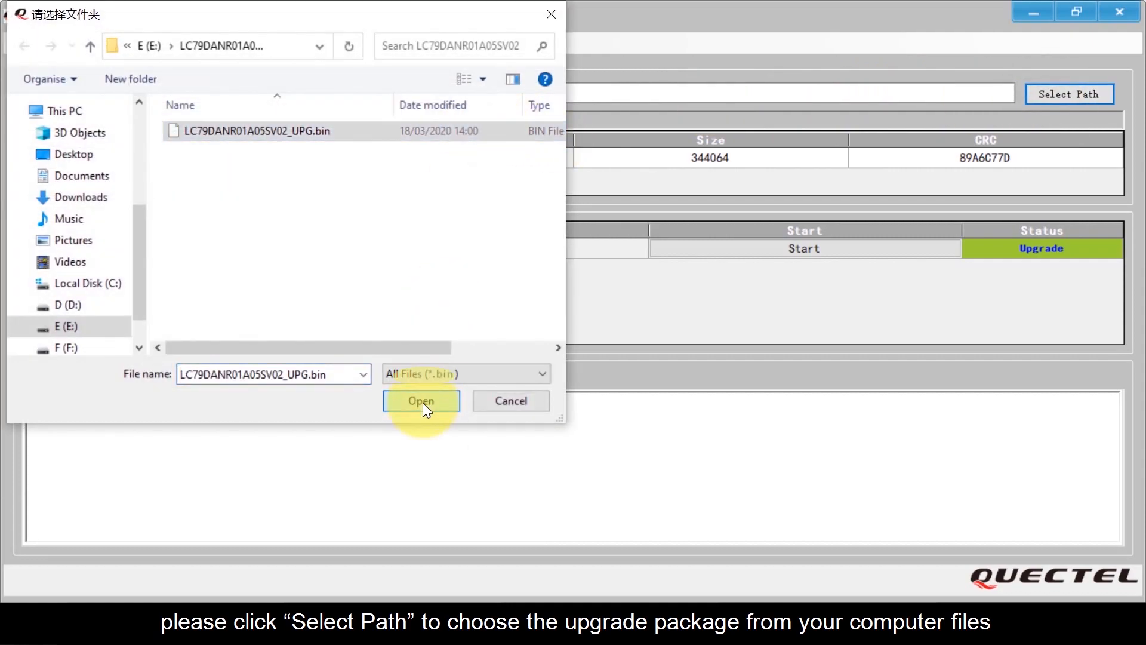
left_click(422, 401)
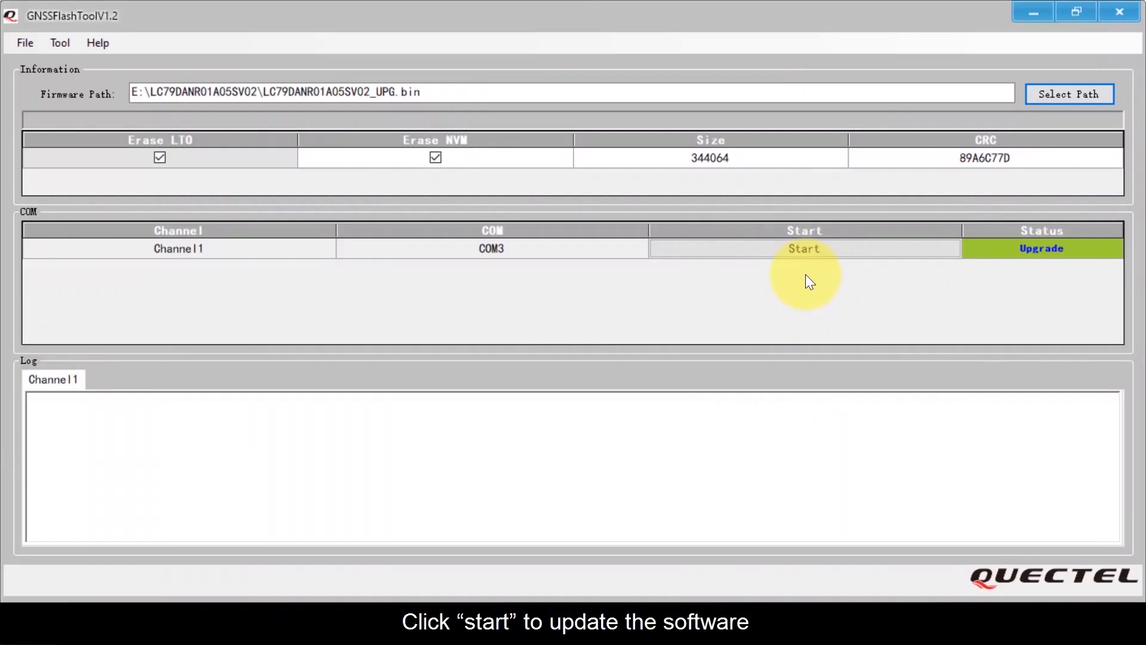
- Start flashing on Channel1 and wait for the LC79D upgrade to report success
left_click(804, 248)
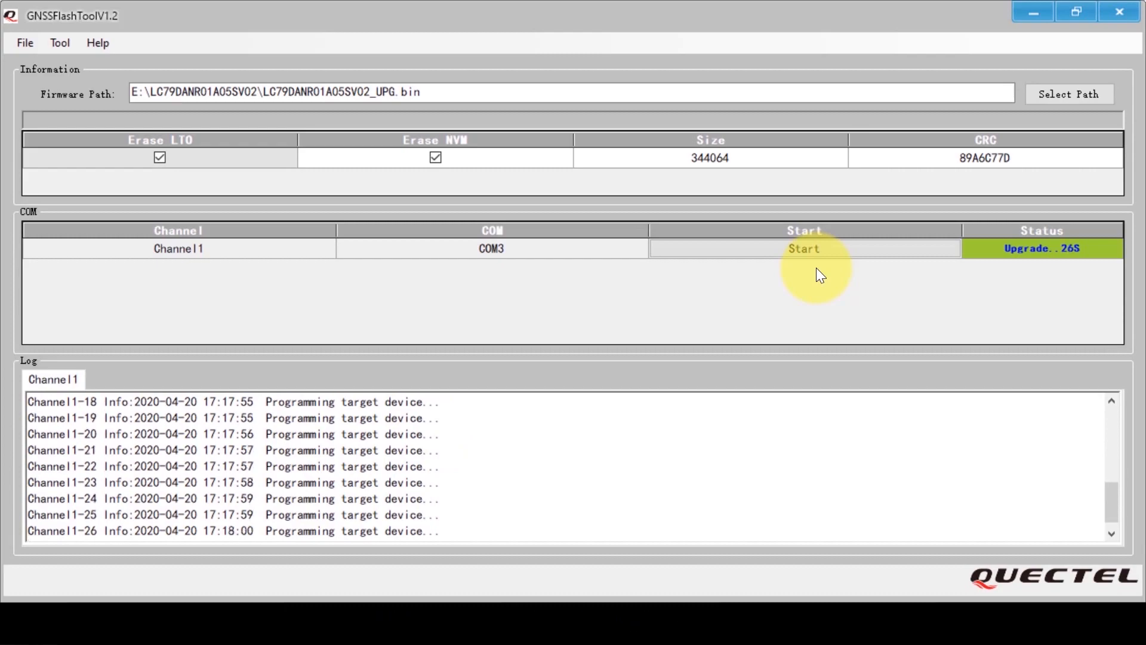
mouse_move(916, 284)
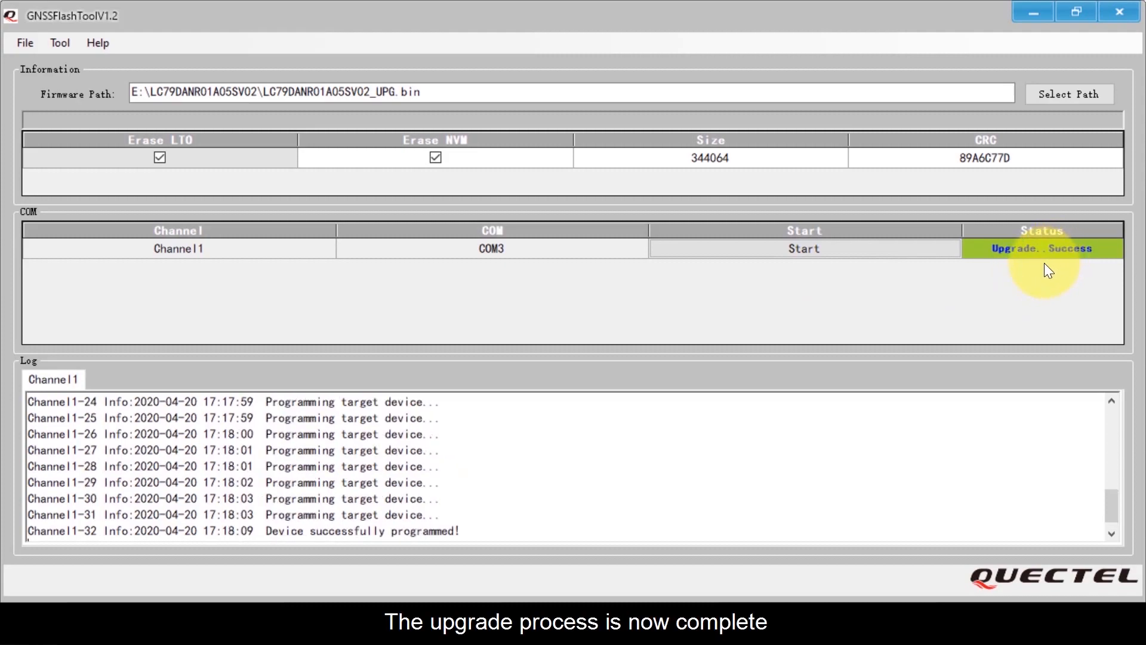
mouse_move(1081, 173)
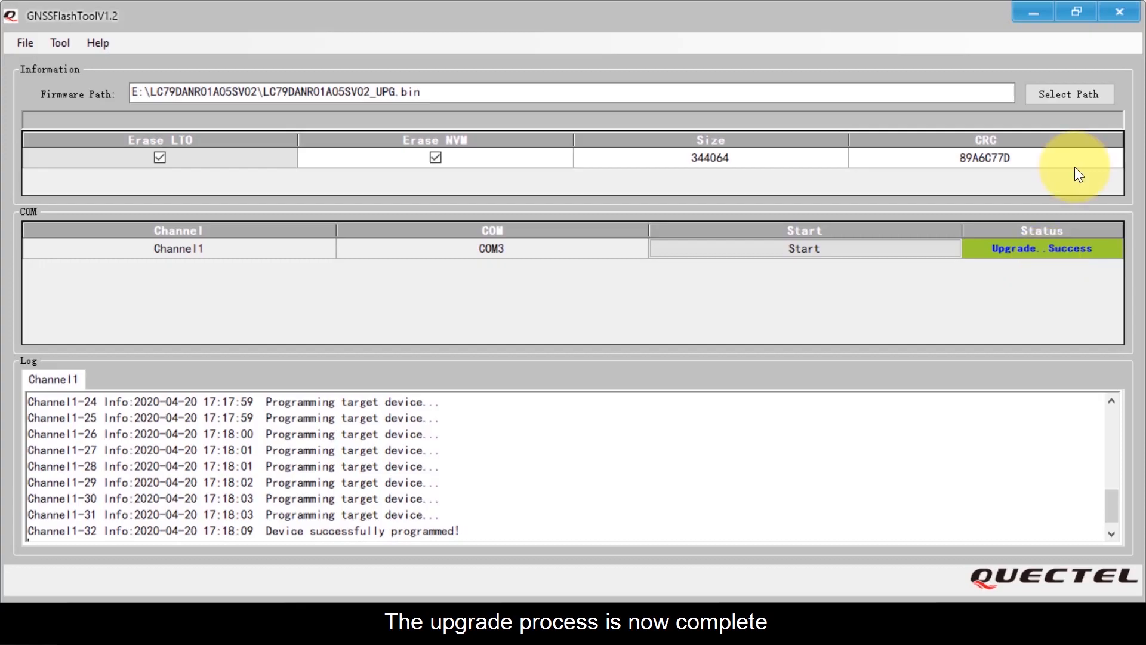